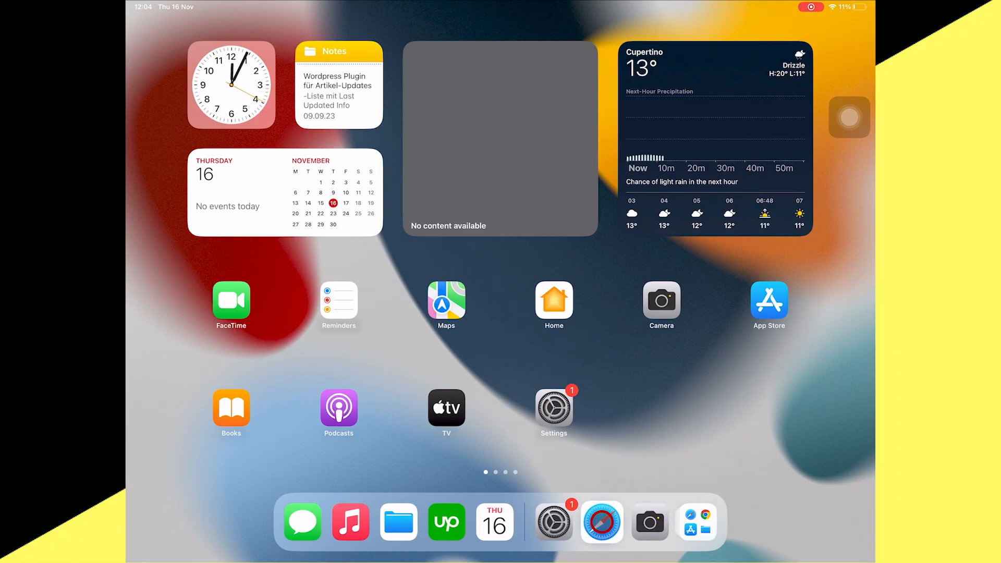
# Launch Safari on the iPad and go to web.whatsapp.com
pyautogui.click(601, 522)
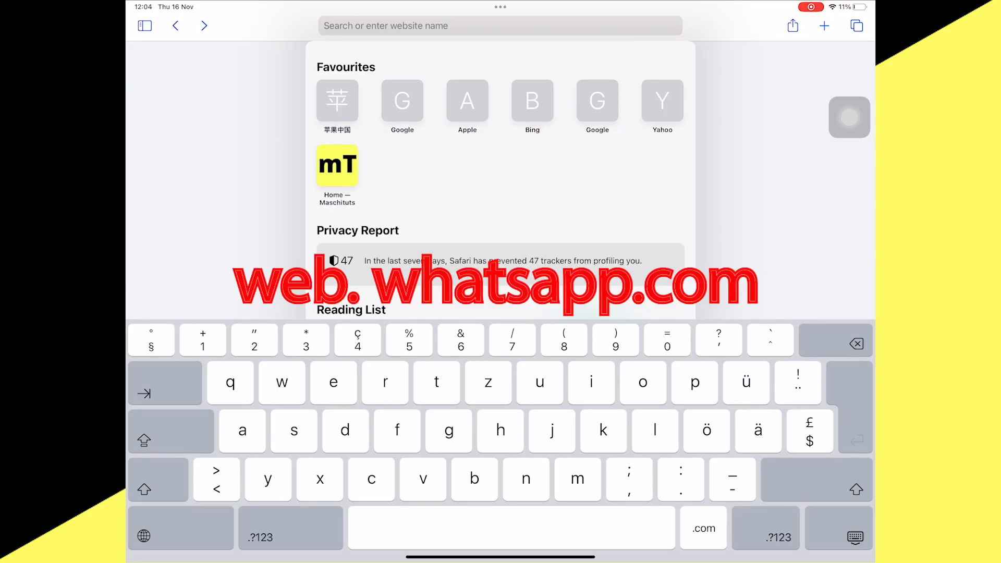
pyautogui.write('web.whatsapp.com')
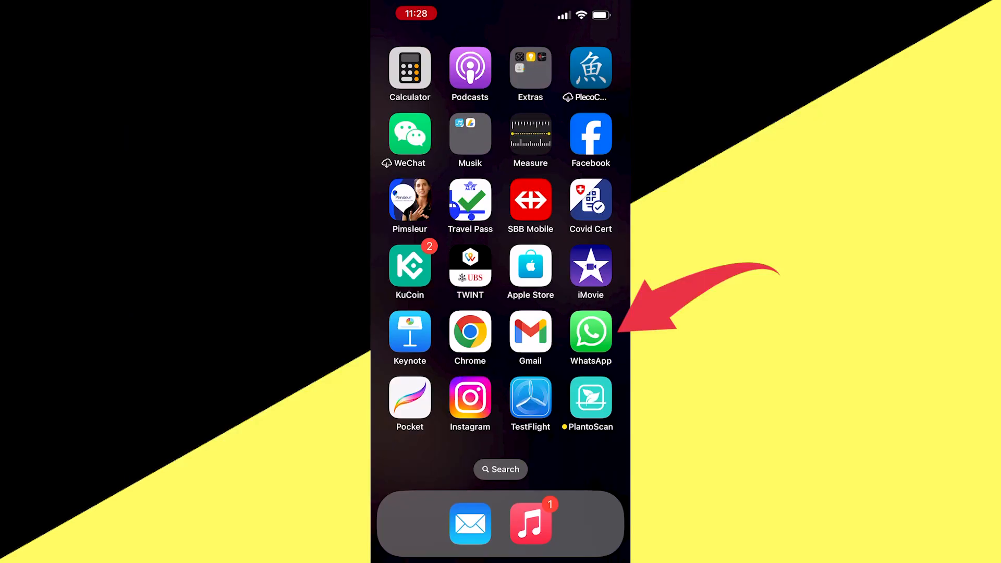
# From iPhone WhatsApp Settings > Linked Devices, link a device and scan the iPad's QR code
pyautogui.click(590, 333)
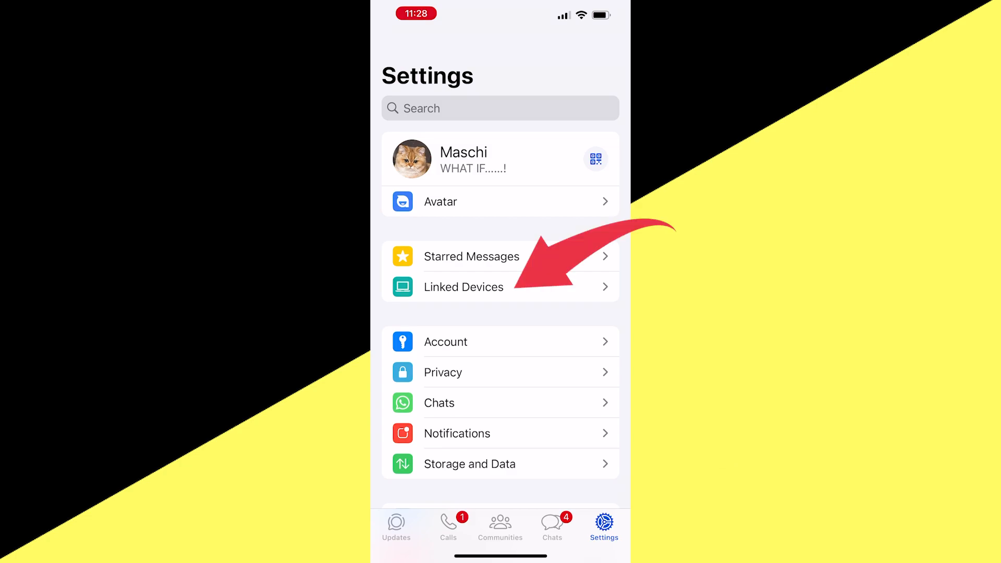
pyautogui.click(463, 287)
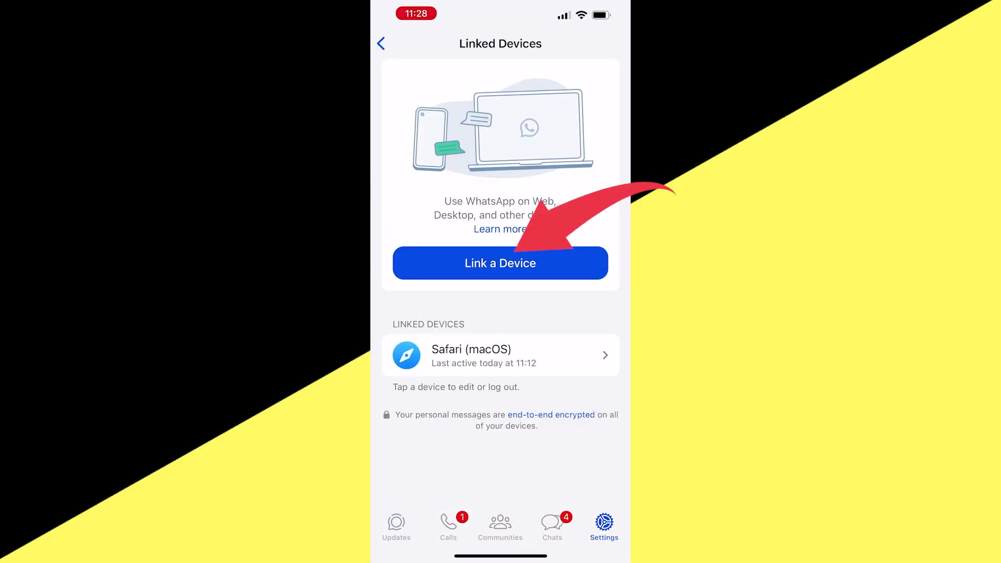
pyautogui.click(499, 263)
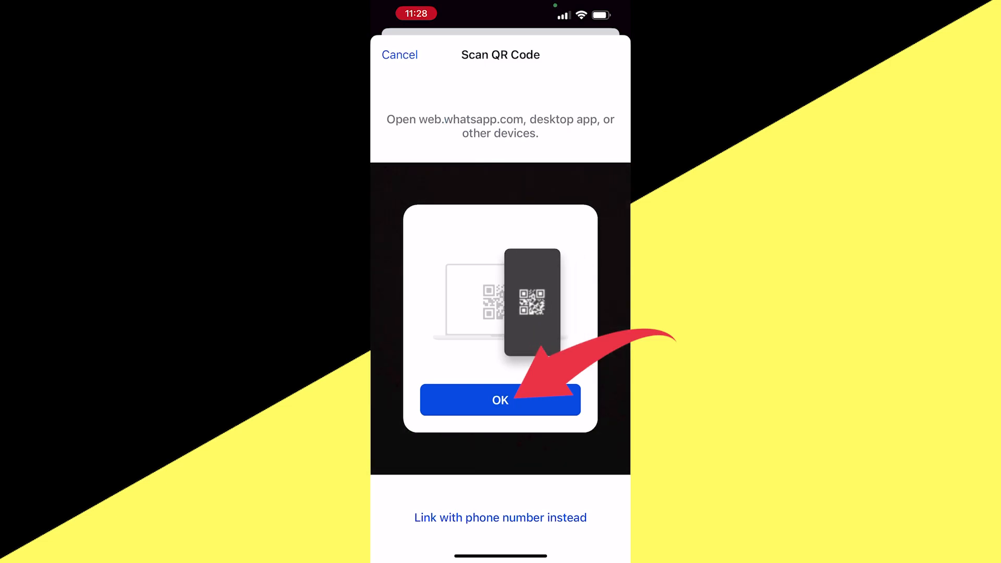
pyautogui.click(500, 400)
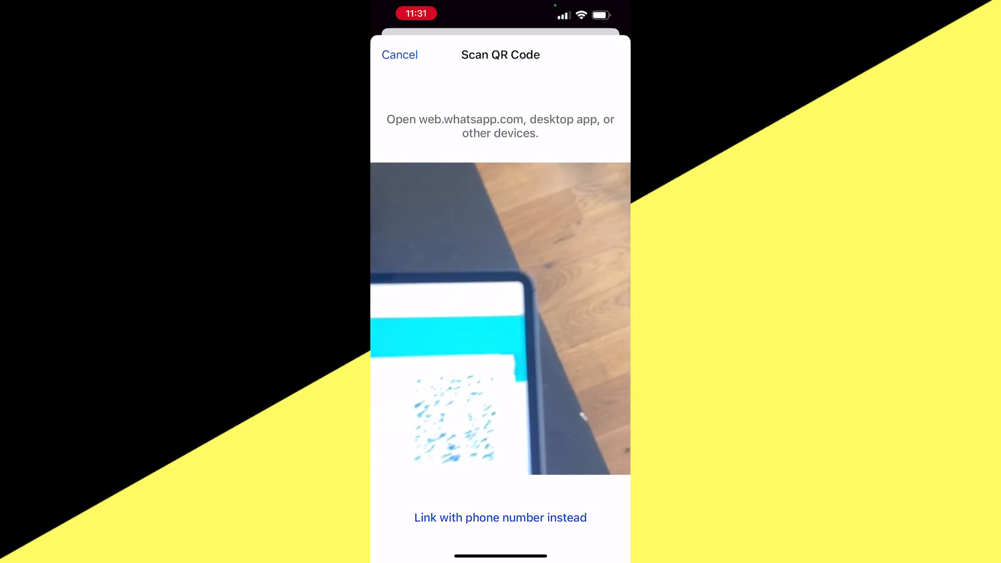
pyautogui.click(399, 54)
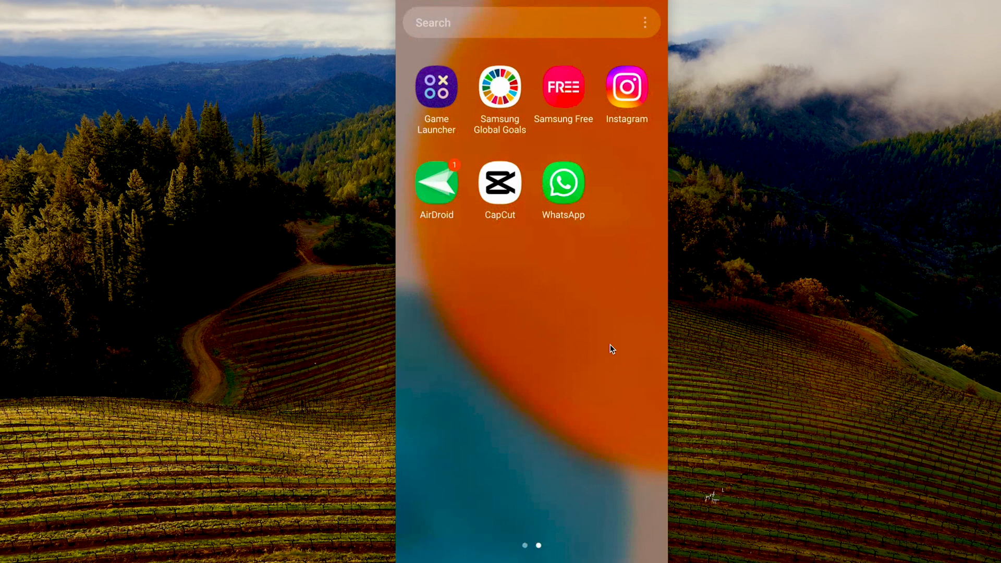
# From Android WhatsApp's three-dot menu > Linked devices, link a device and scan the iPad's QR code
pyautogui.click(563, 183)
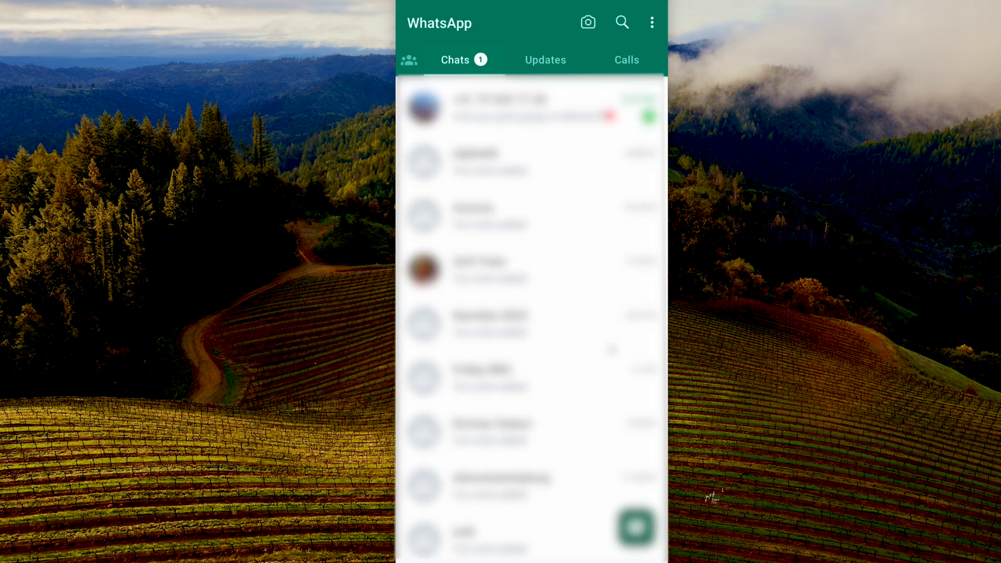
pyautogui.click(464, 59)
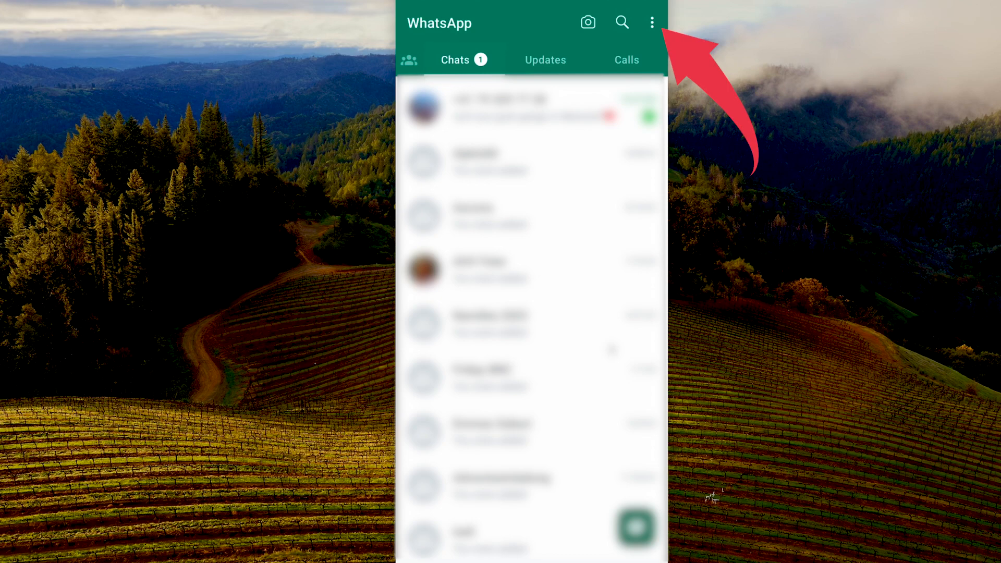
pyautogui.click(651, 22)
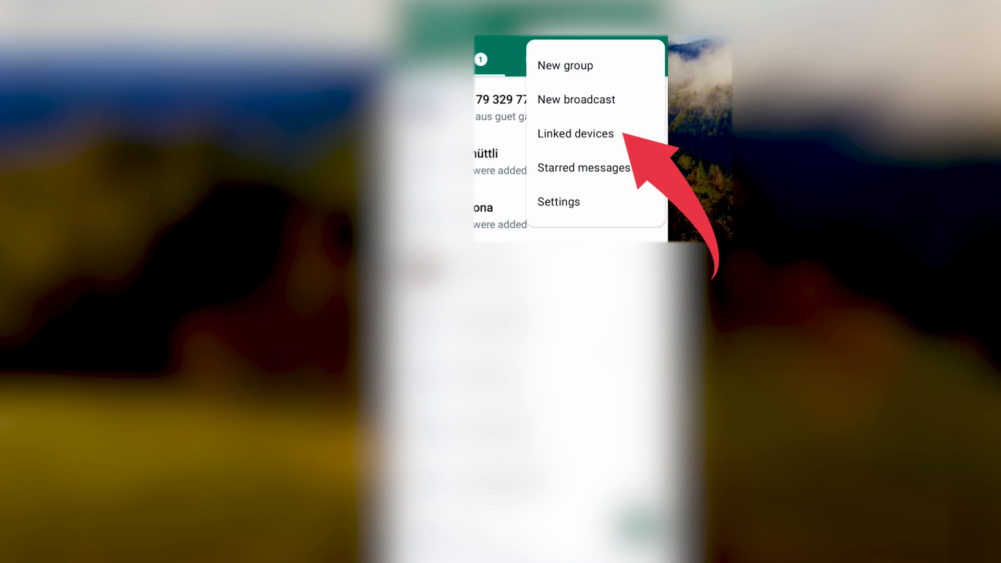
pyautogui.click(575, 133)
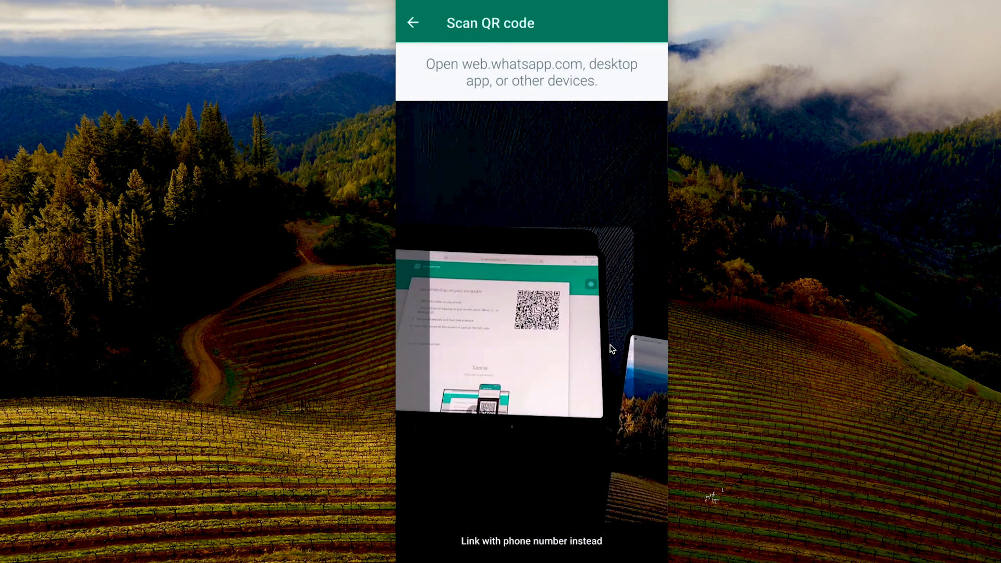
pyautogui.click(413, 23)
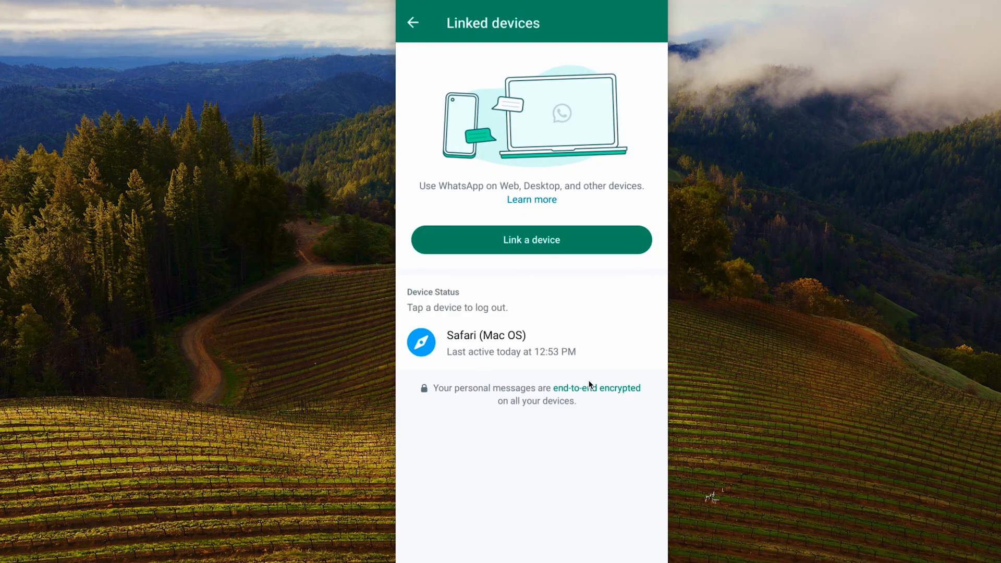
pyautogui.moveTo(565, 264)
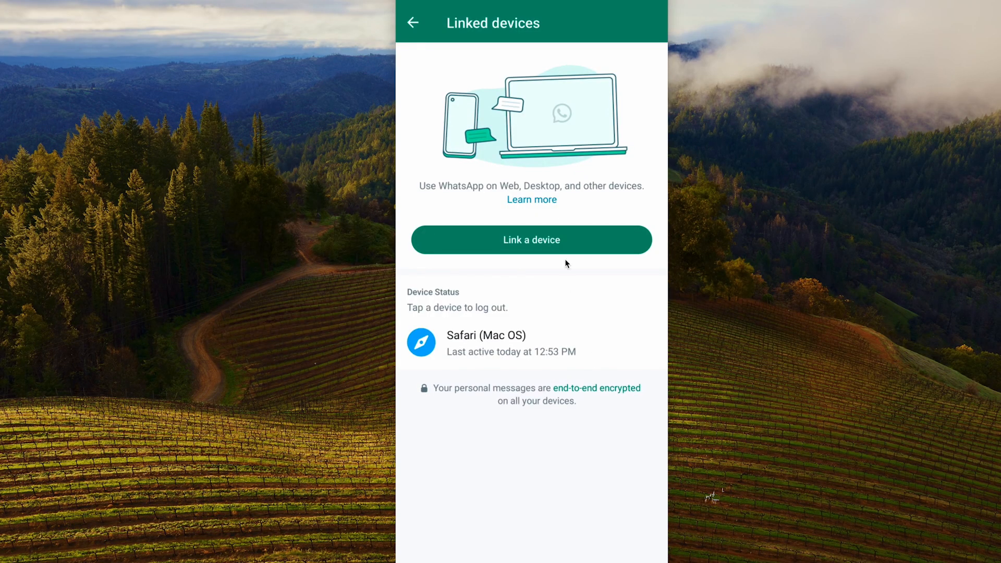